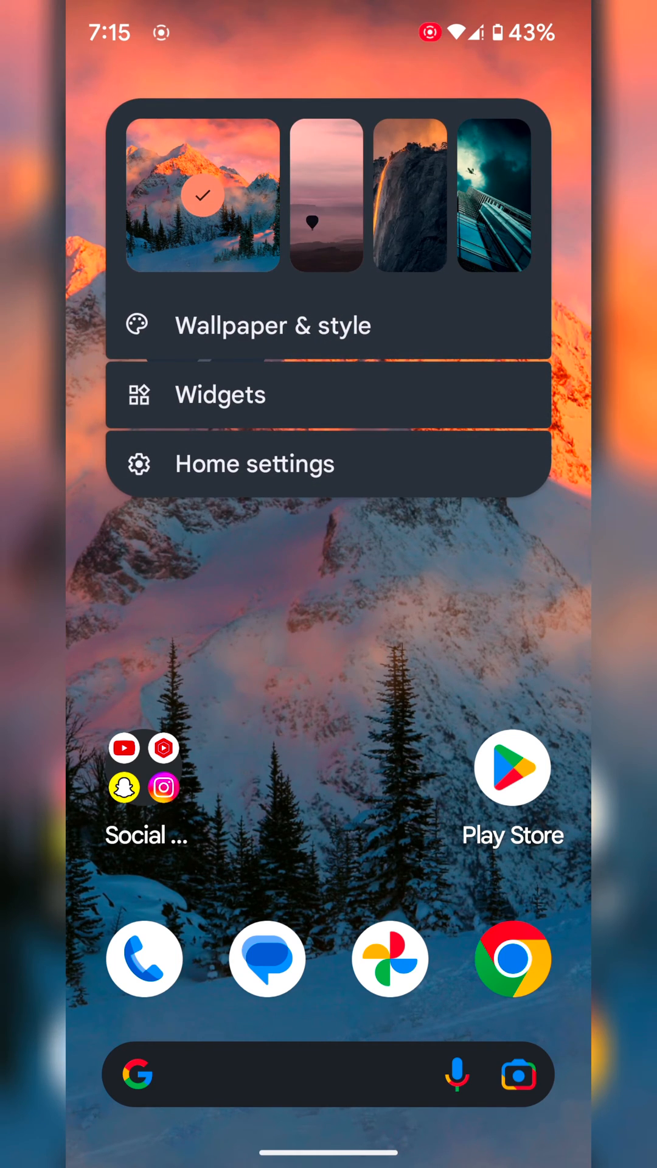
Step: Enter Wallpaper & style from the home screen and switch the preview to the lock screen
{"action": "left_click", "coordinate": [271, 325]}
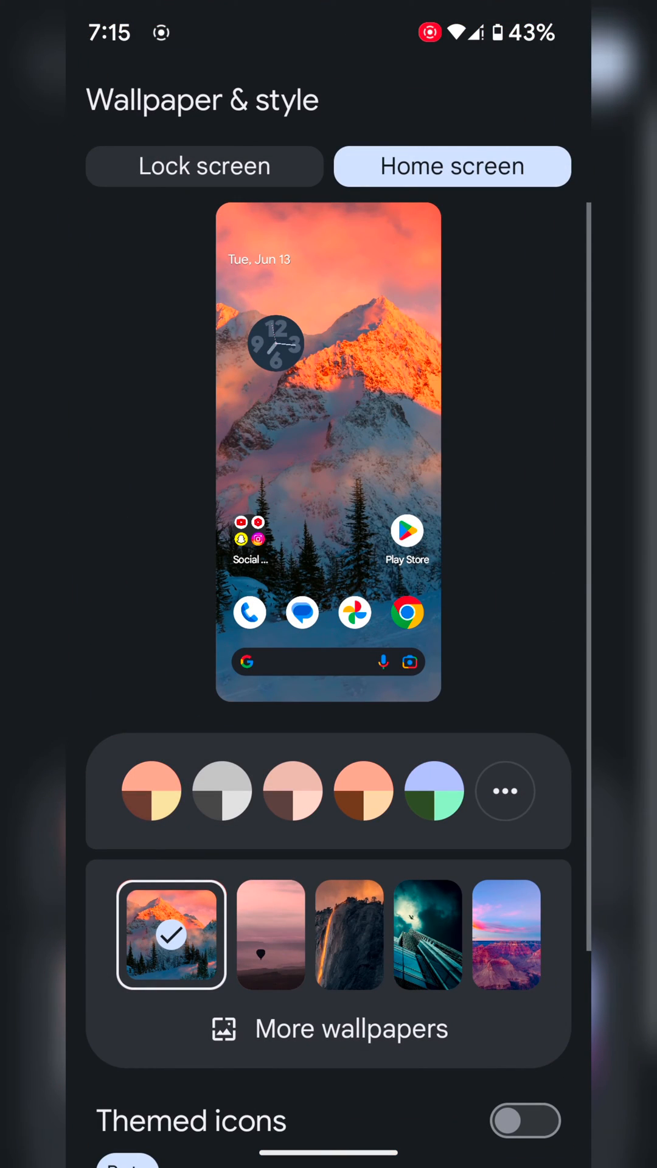
{"action": "left_click", "coordinate": [203, 165]}
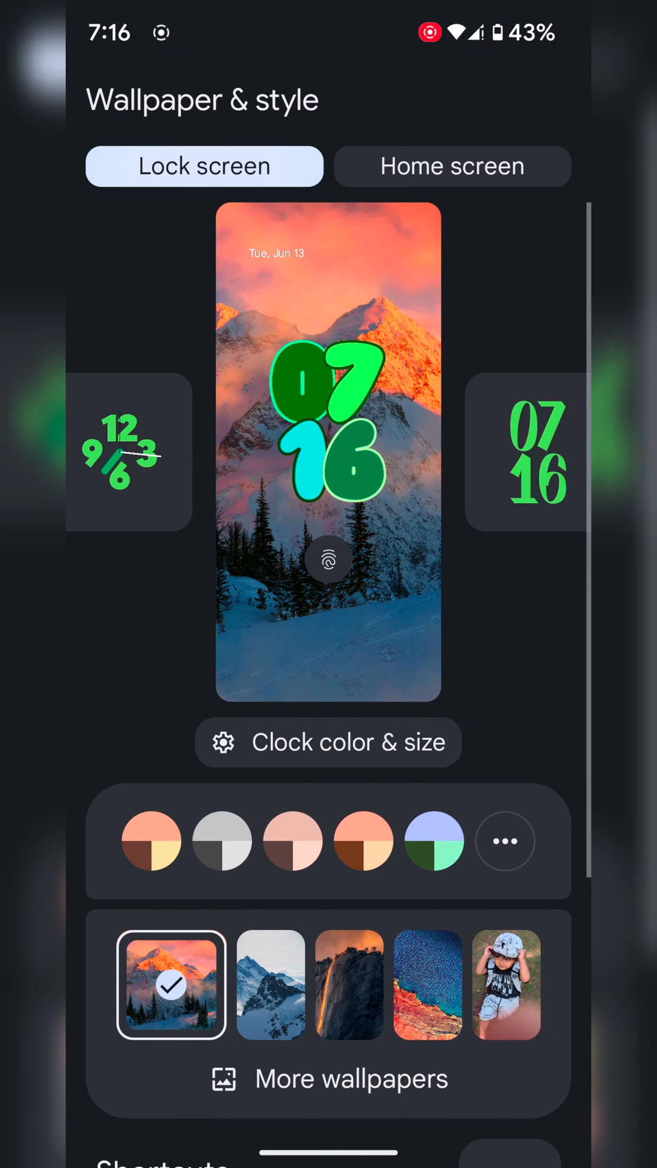
Step: Browse More wallpapers, peek into My photos, and return to the wallpaper collections
{"action": "left_click", "coordinate": [451, 166]}
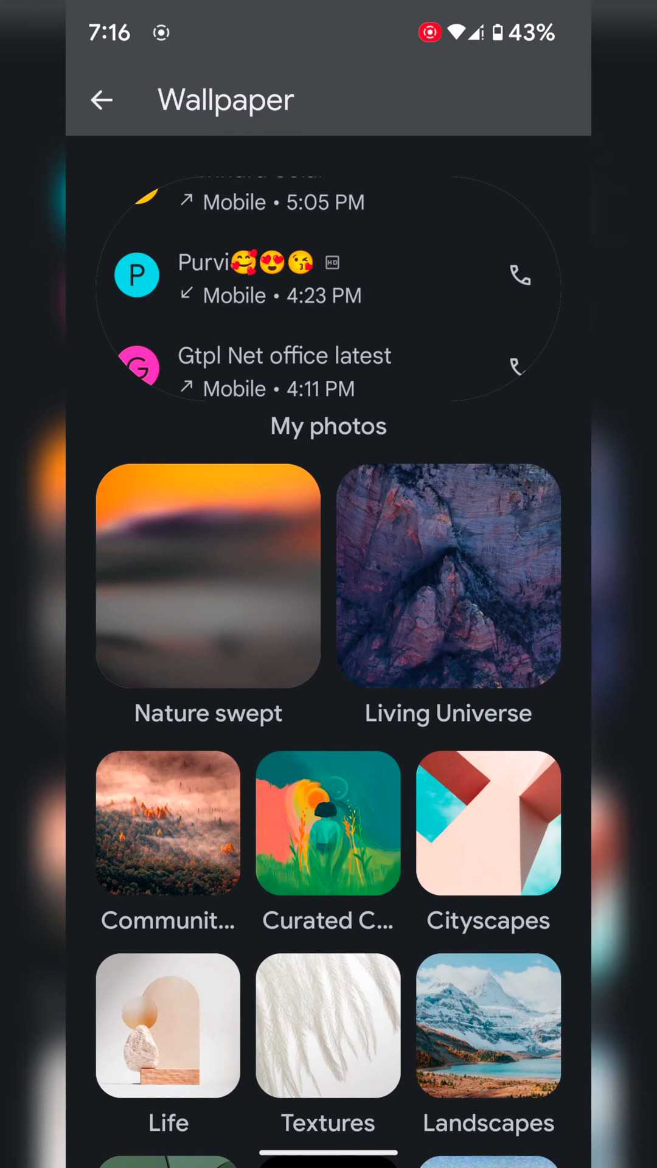
{"action": "scroll", "scroll_direction": "down", "scroll_amount": 3}
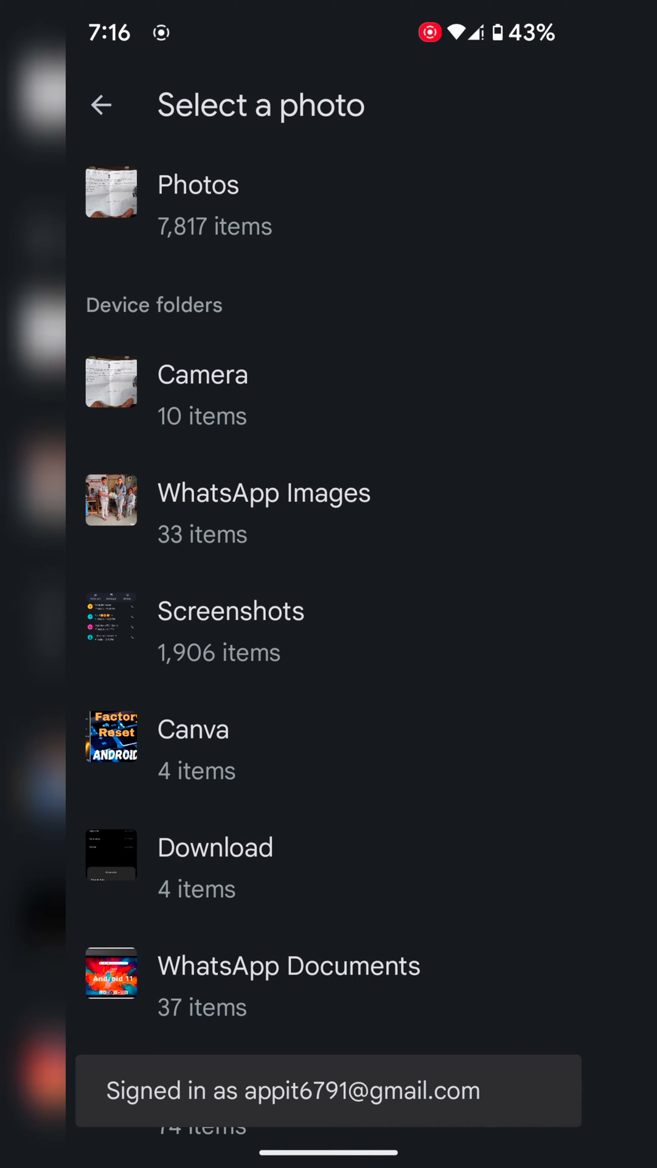
{"action": "left_click", "coordinate": [102, 104]}
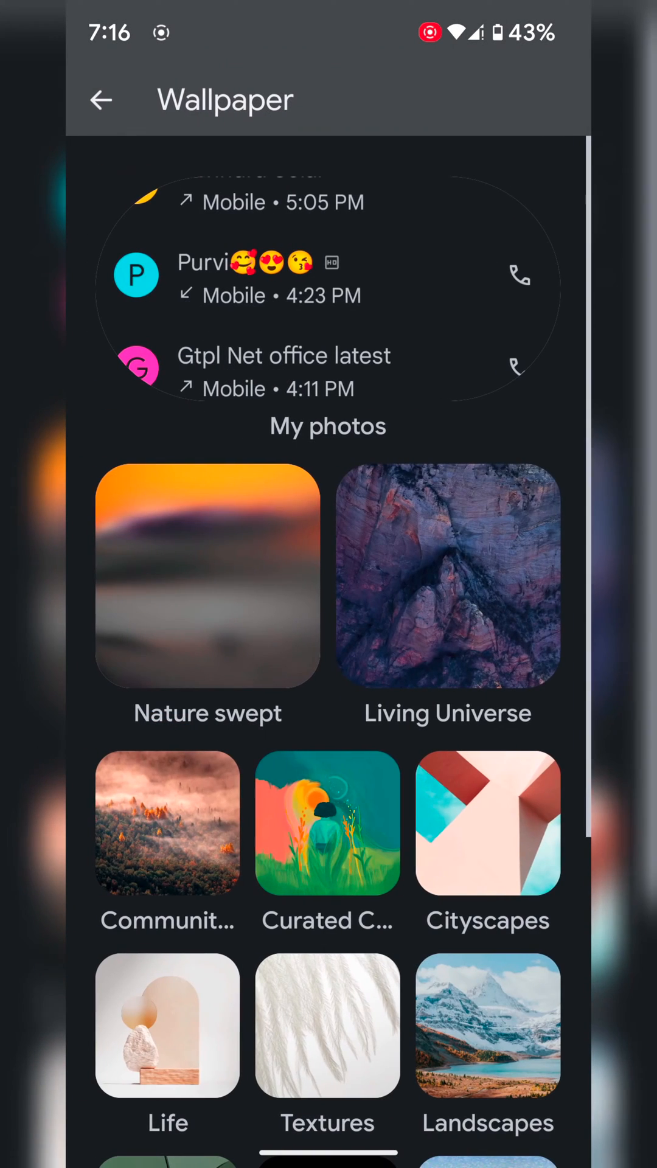
Step: Enter the Community Lens collection and scroll through its sunset photos
{"action": "left_click", "coordinate": [167, 824]}
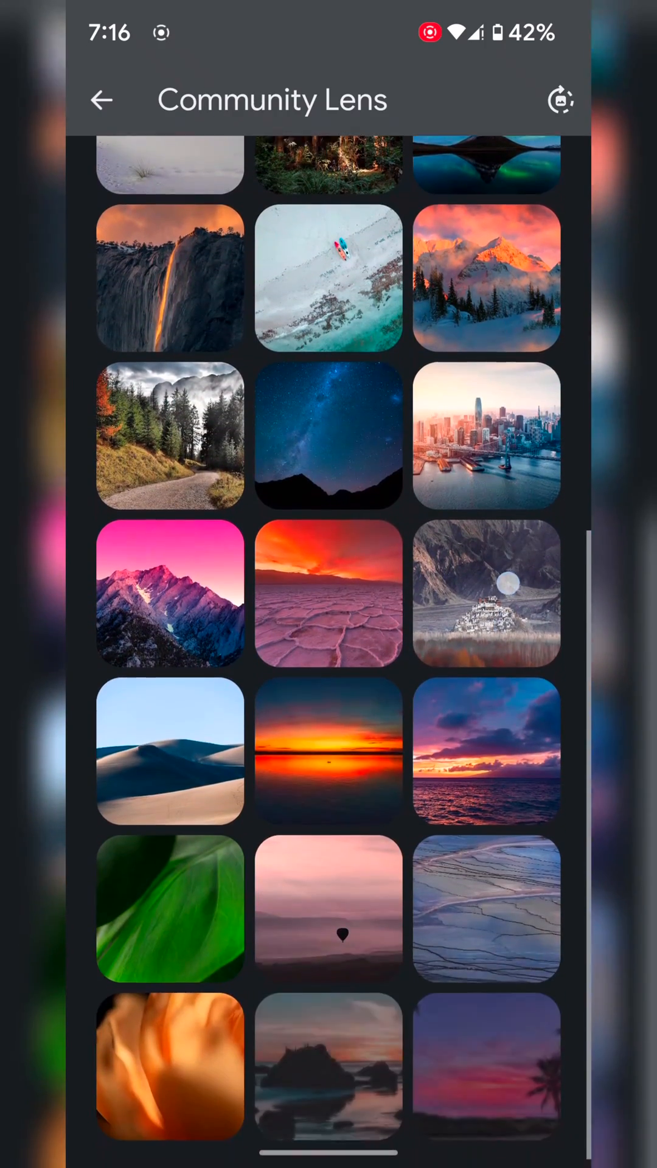
{"action": "scroll", "scroll_direction": "up", "scroll_amount": 3}
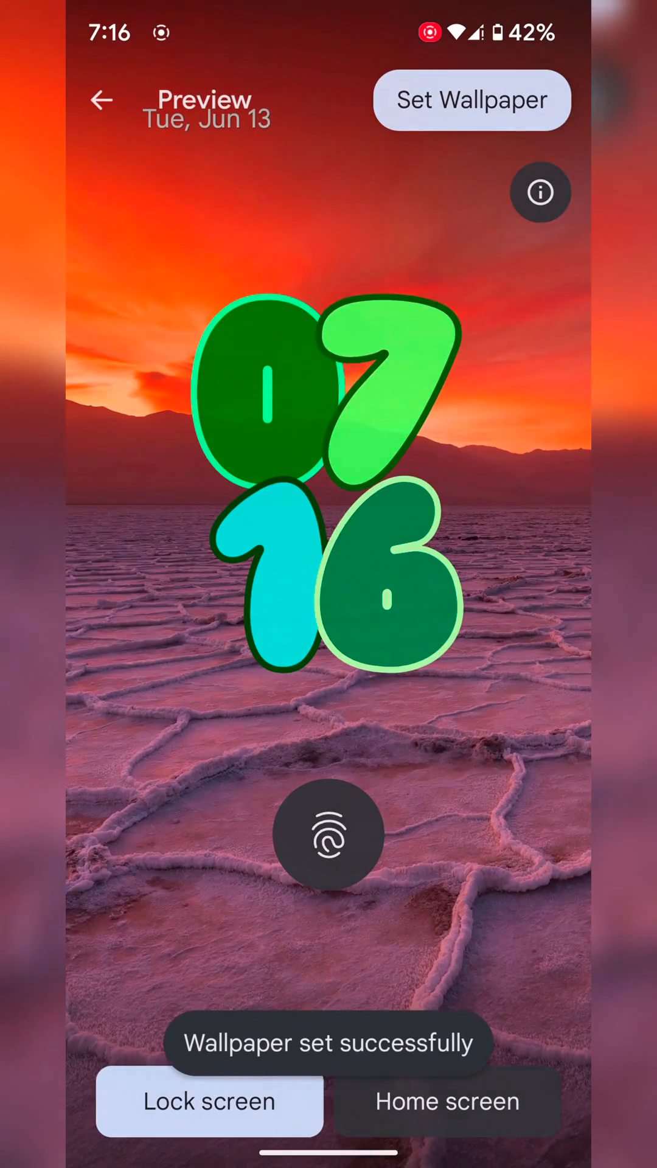
Step: View the applied red sunset salt-flat wallpaper on the home screen preview
{"action": "left_click", "coordinate": [447, 1100]}
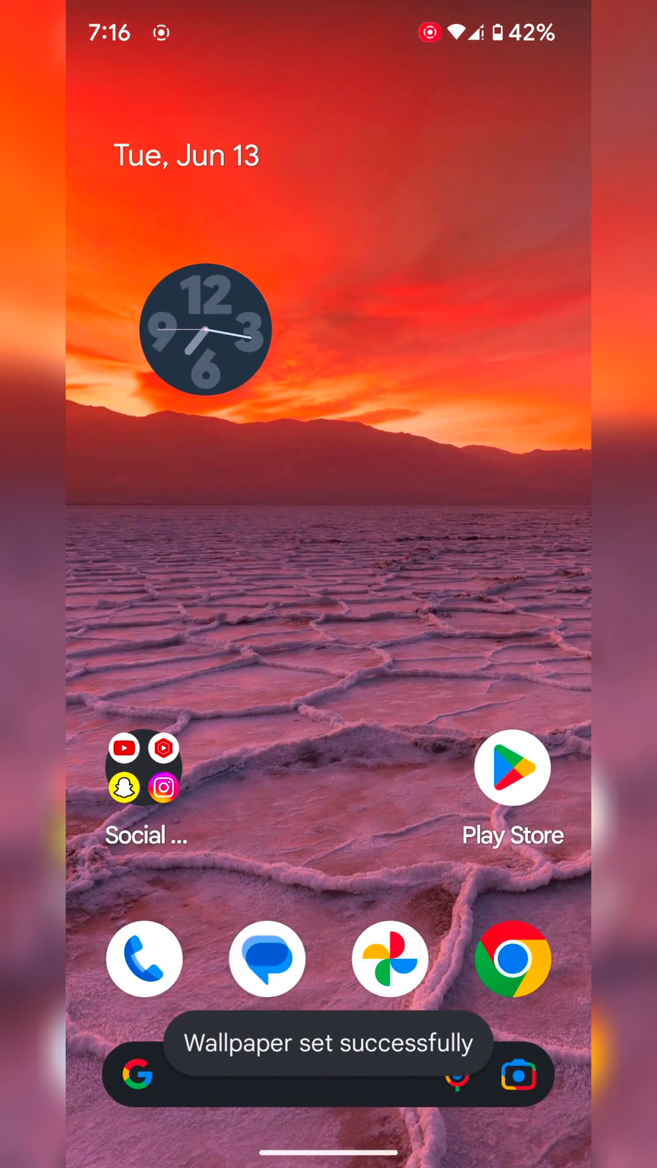